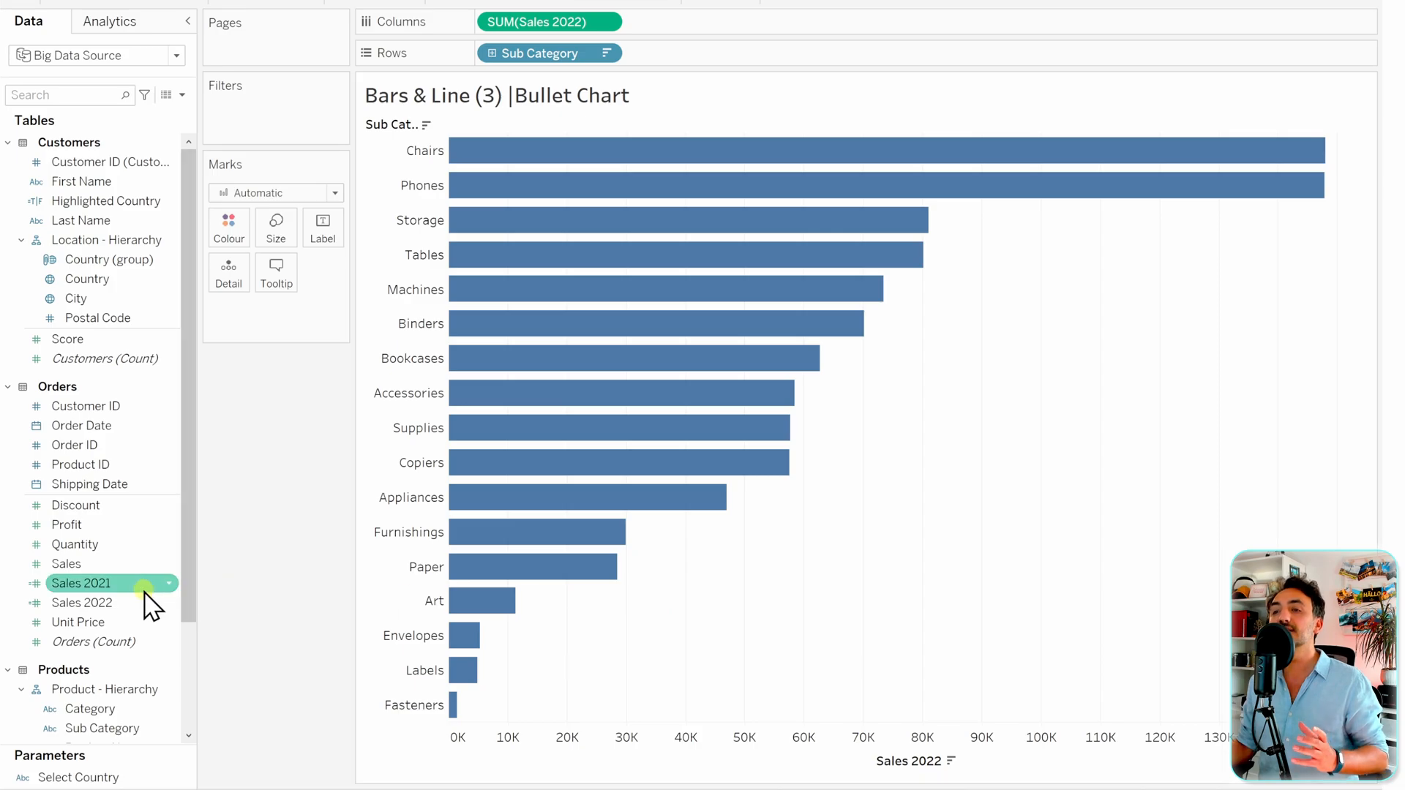
mouse_move(142, 605)
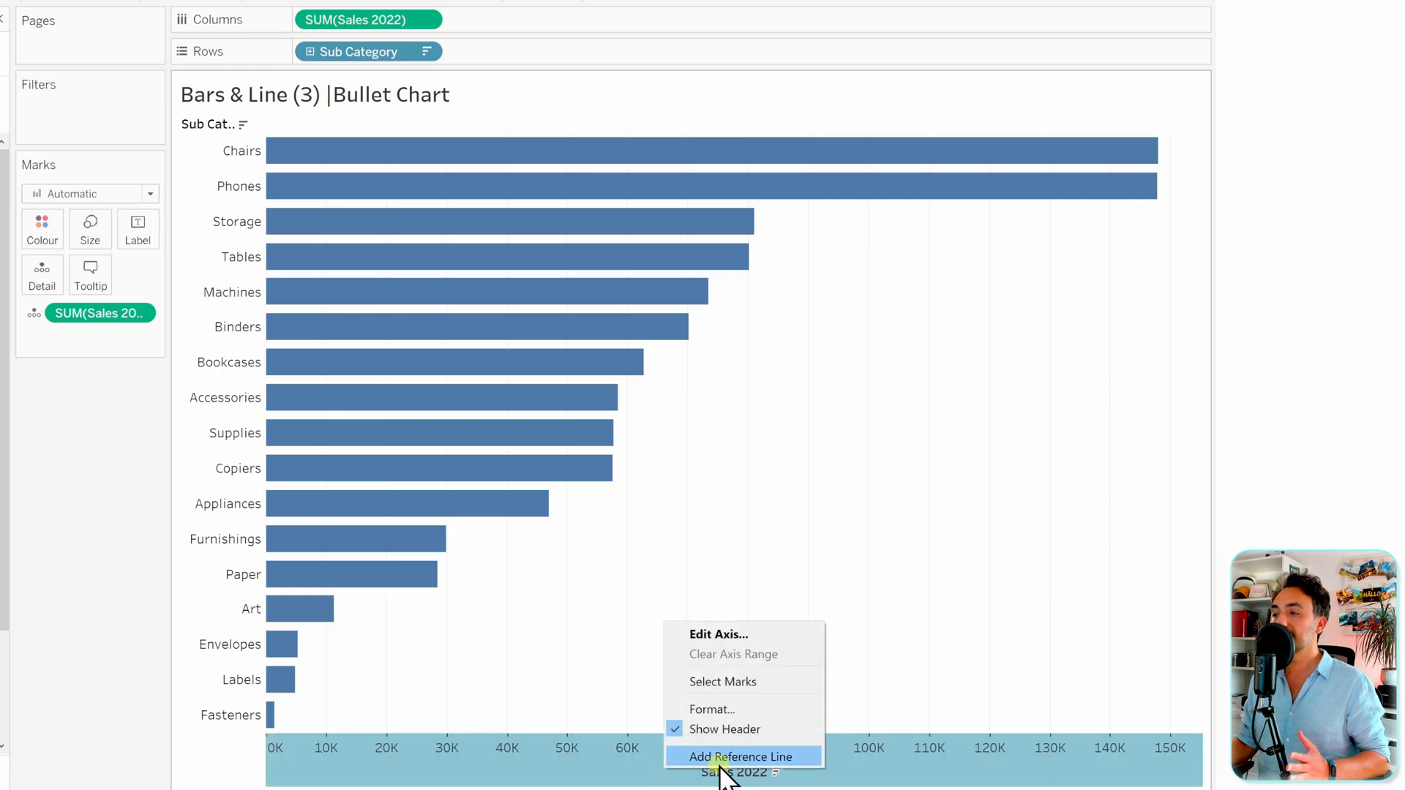
- Add a reference line on the sales axis based on SUM(Sales 2021)
left_click(740, 756)
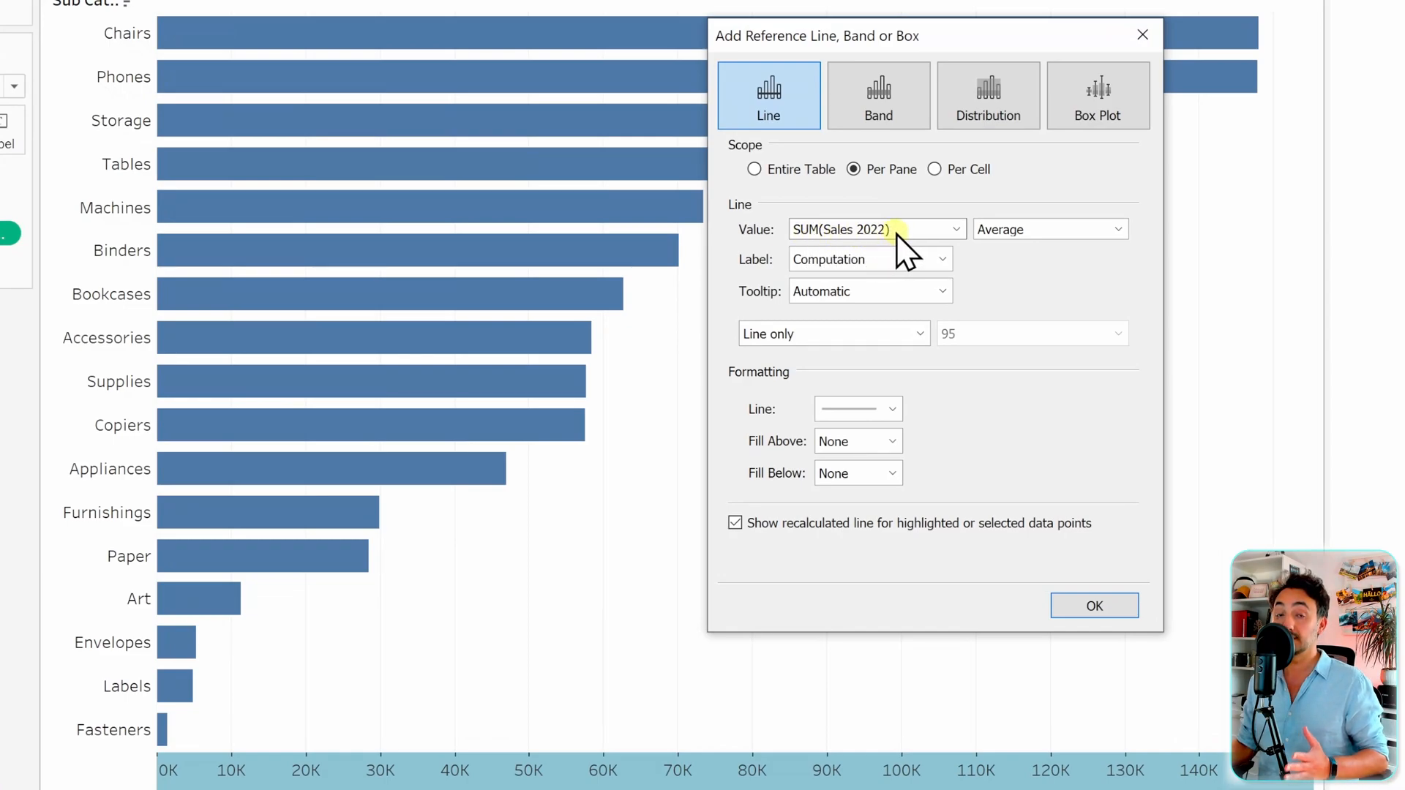
left_click(955, 228)
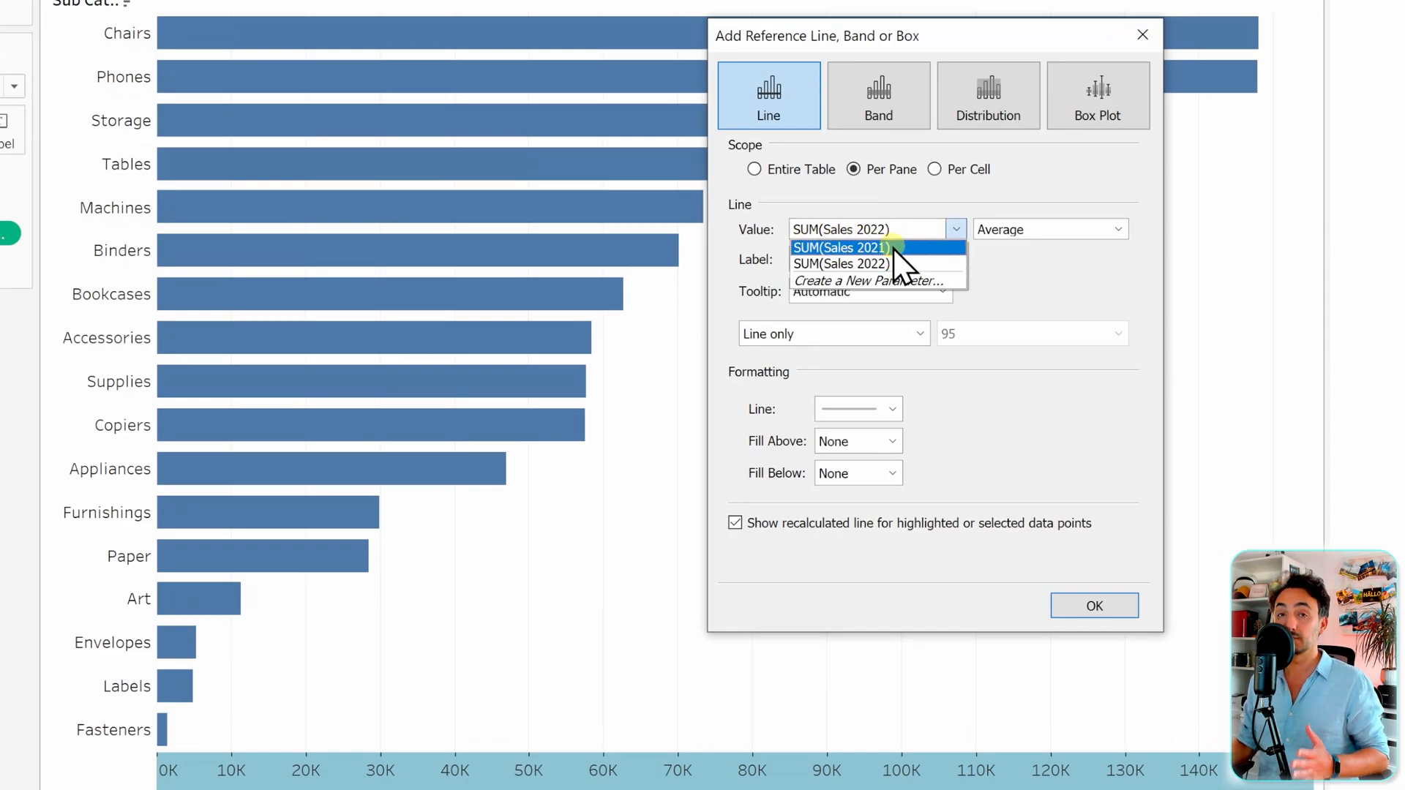
left_click(840, 247)
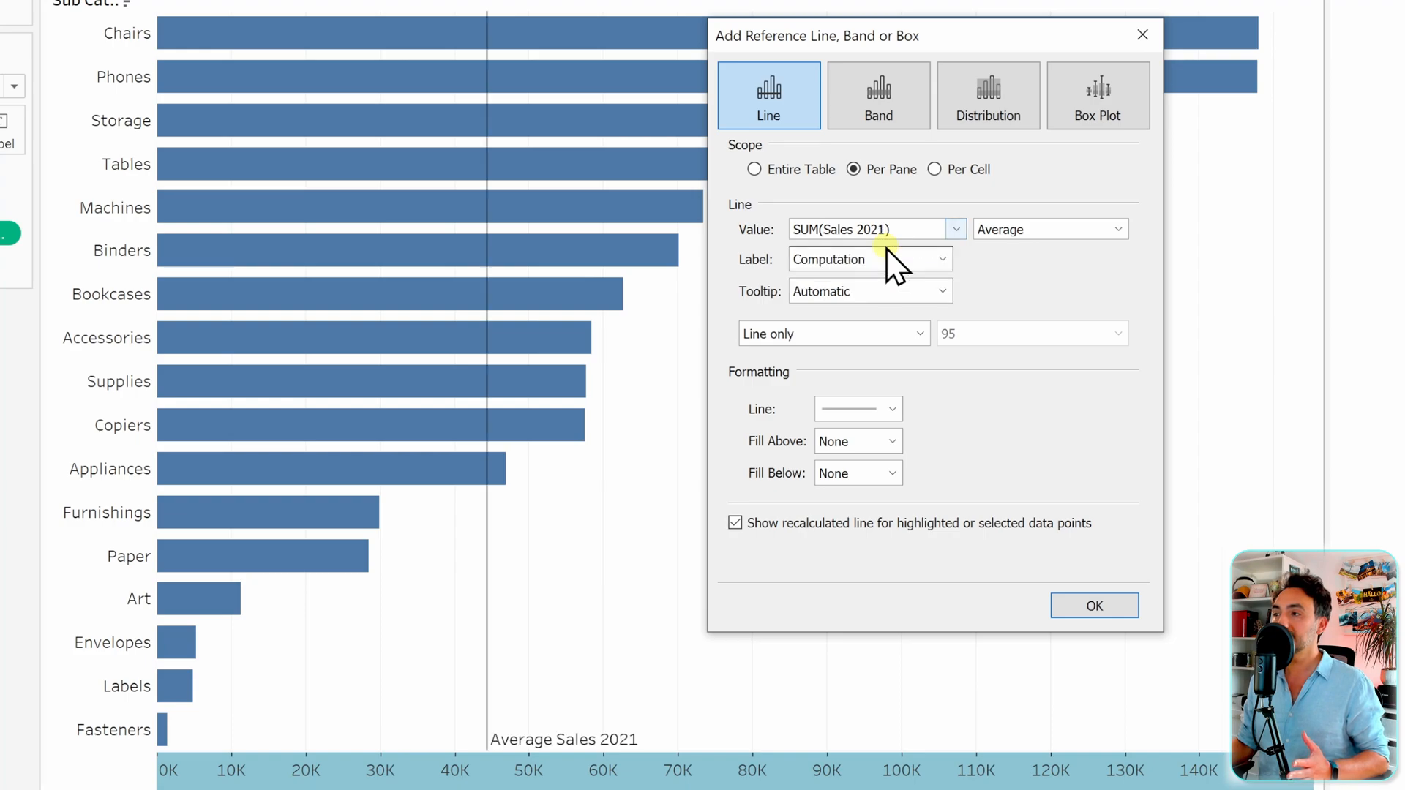
mouse_move(508, 709)
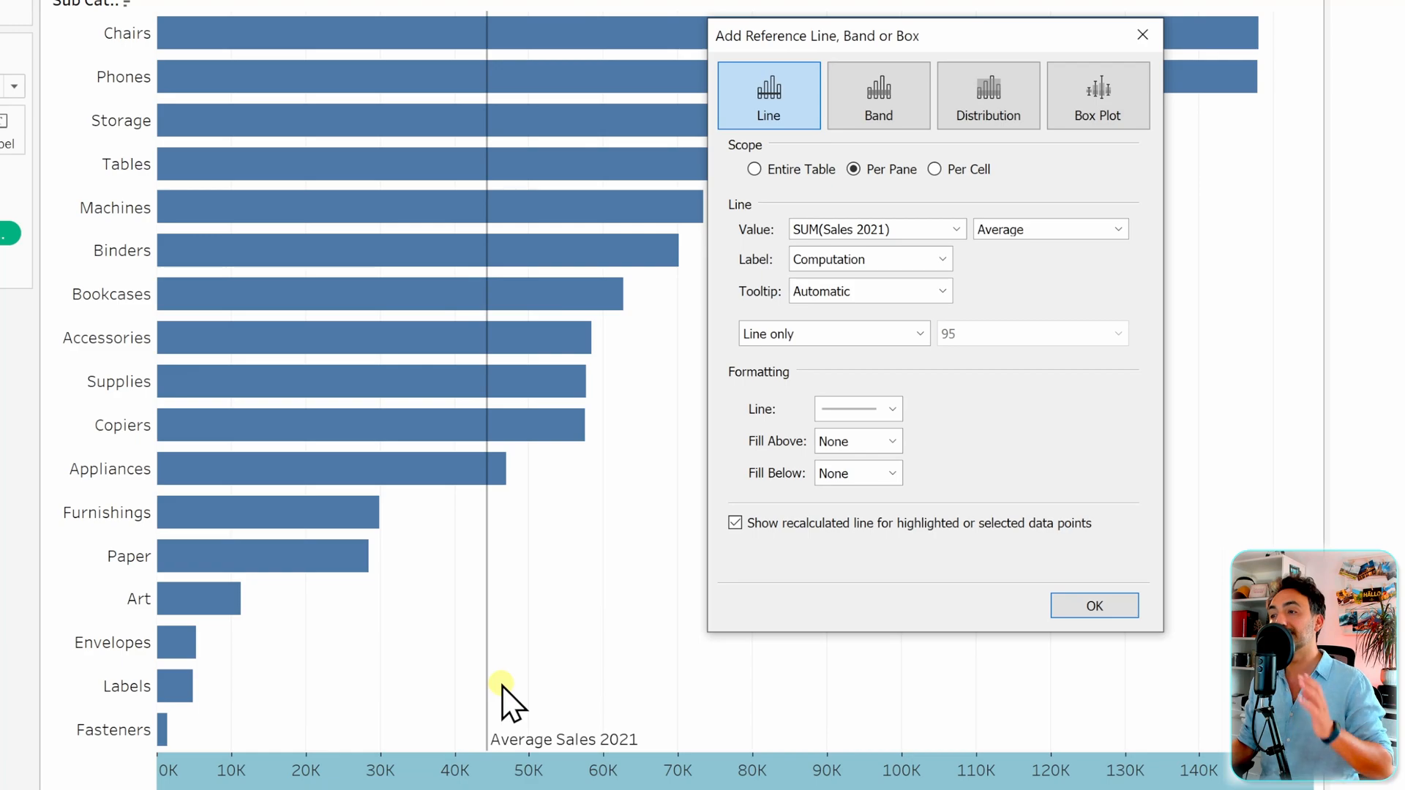
mouse_move(218, 474)
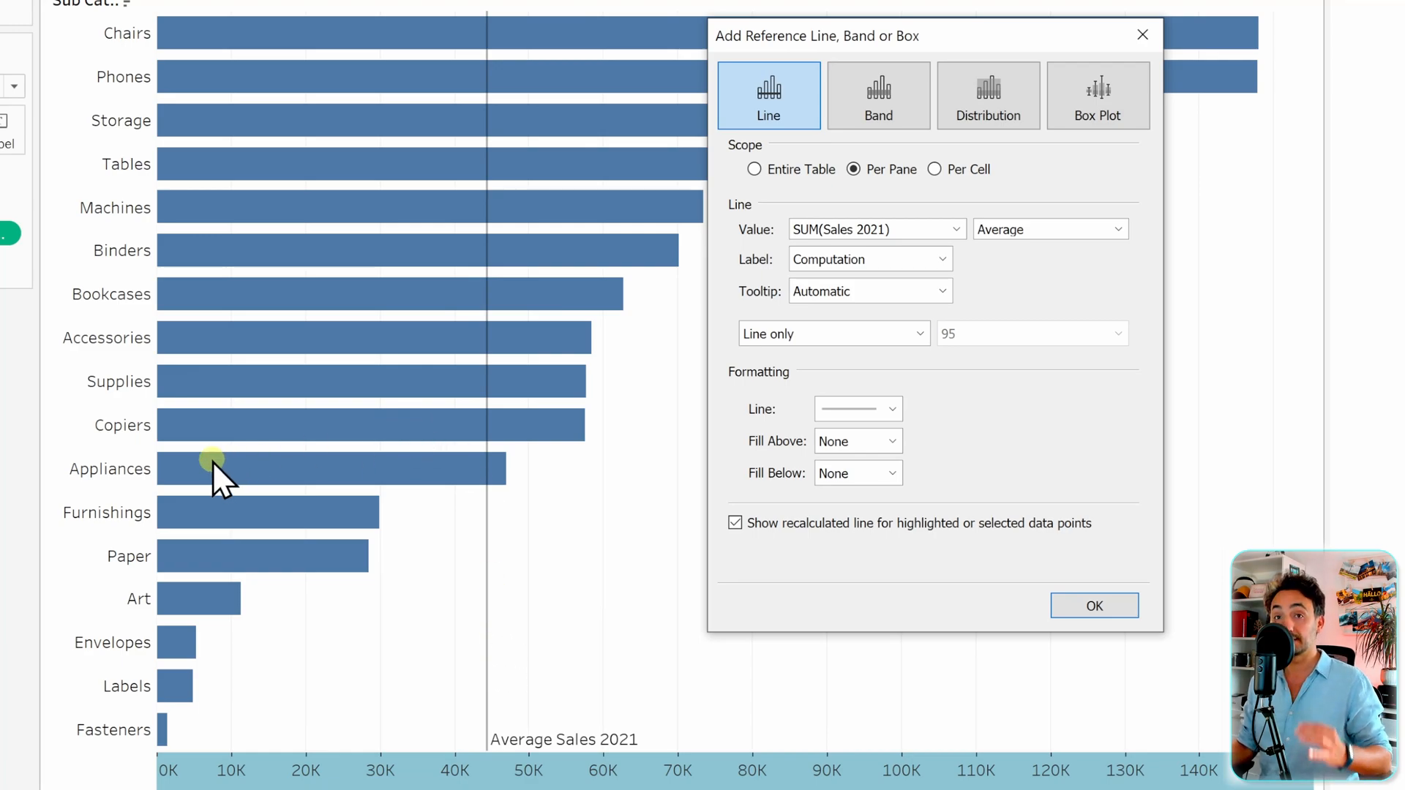
mouse_move(520, 439)
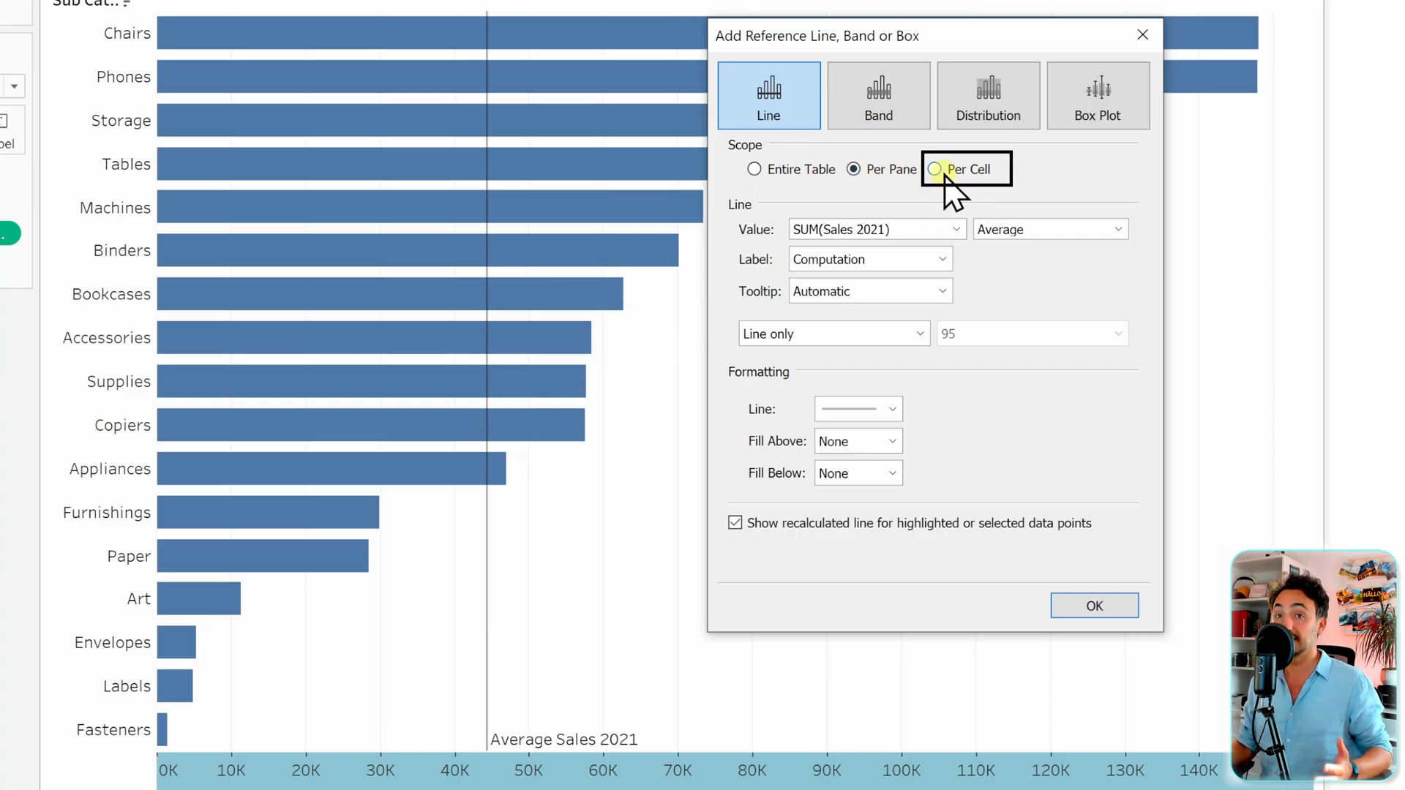
- Scope the Sales 2021 line per cell and set its label to None
left_click(935, 170)
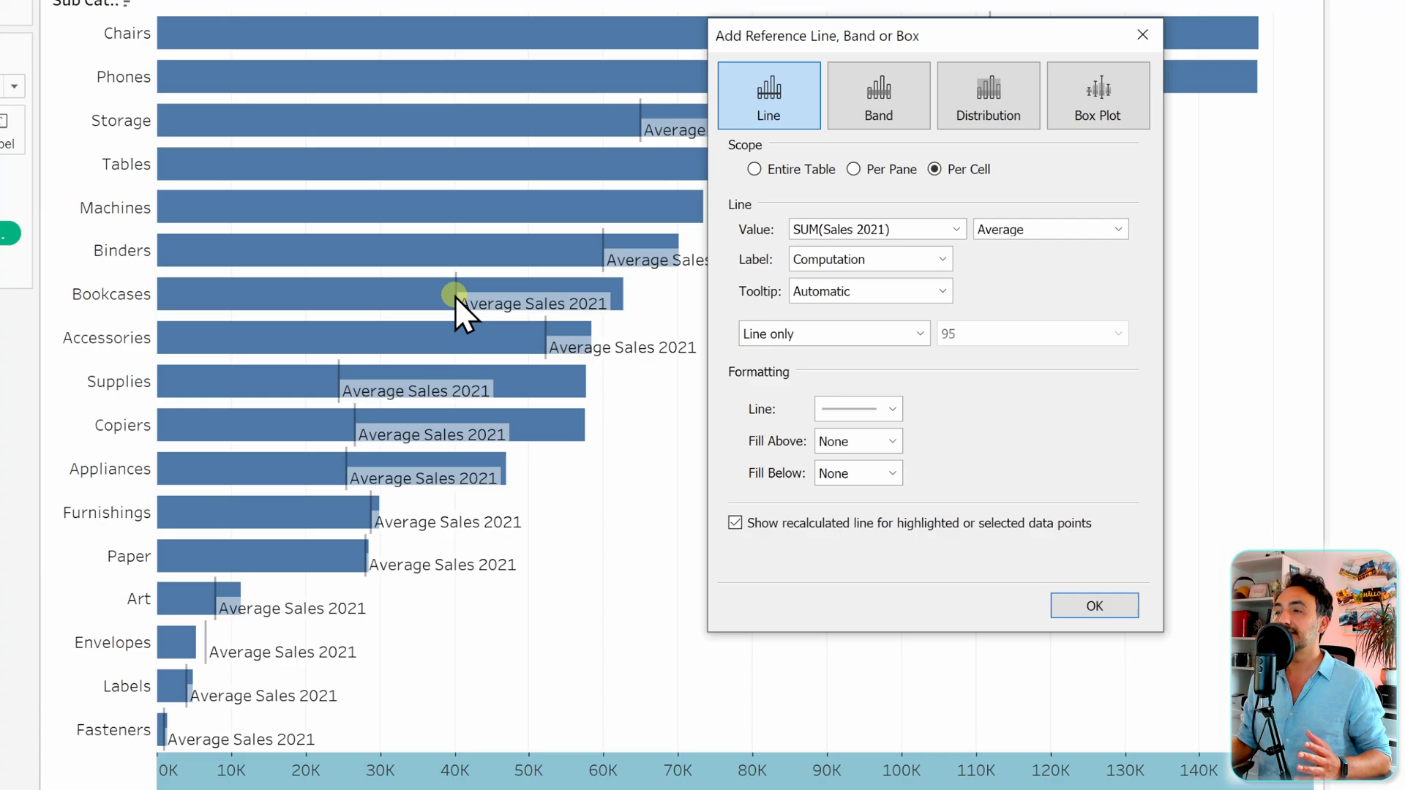
mouse_move(511, 465)
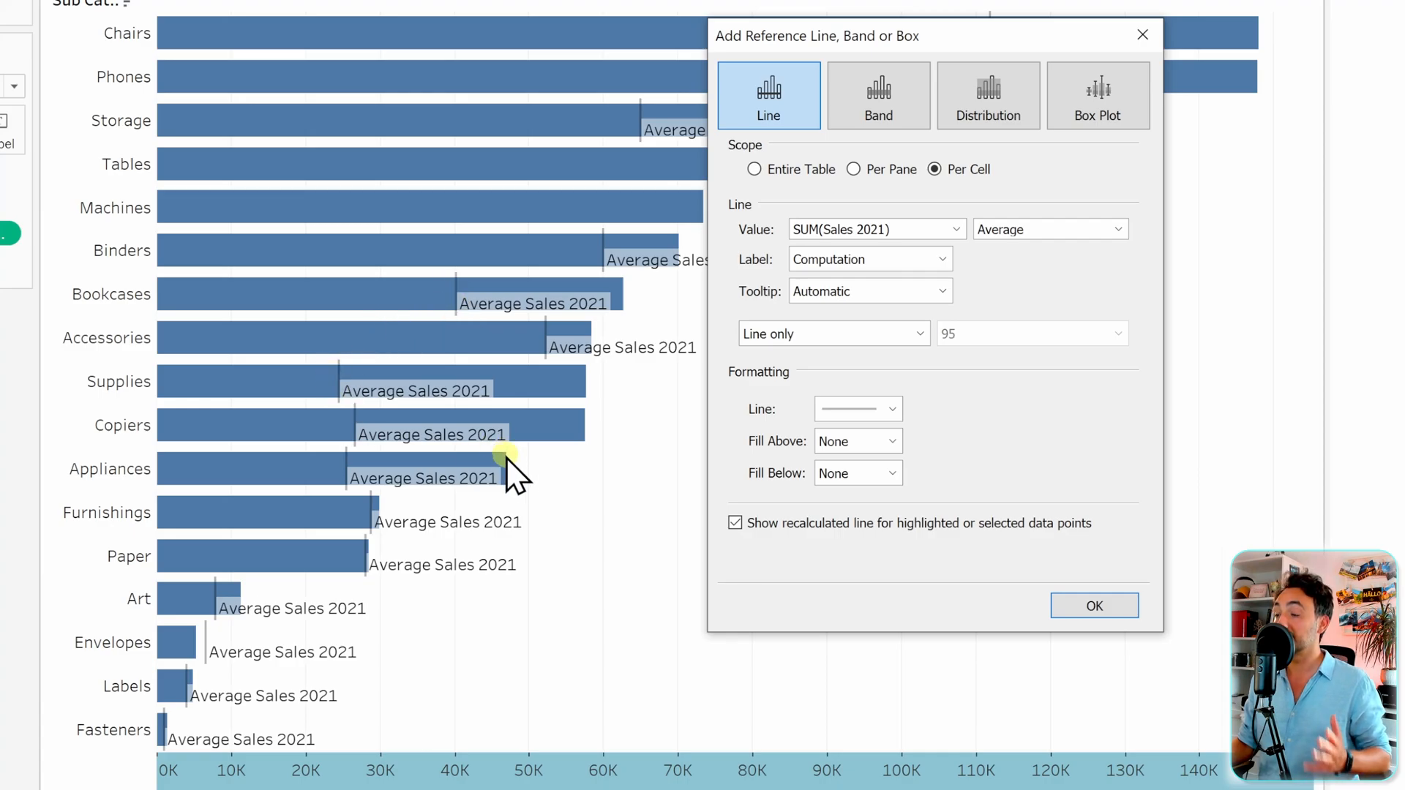
mouse_move(628, 426)
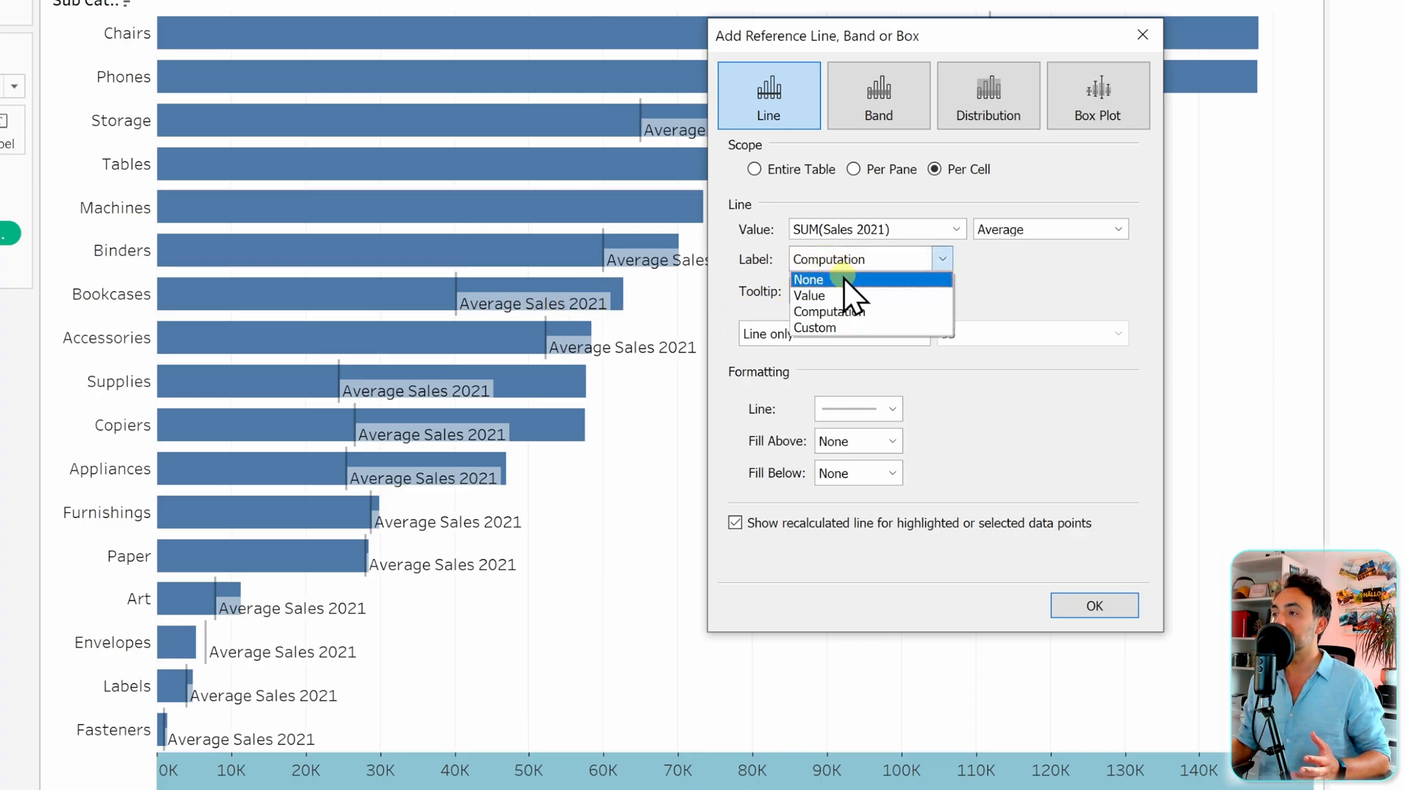
left_click(808, 278)
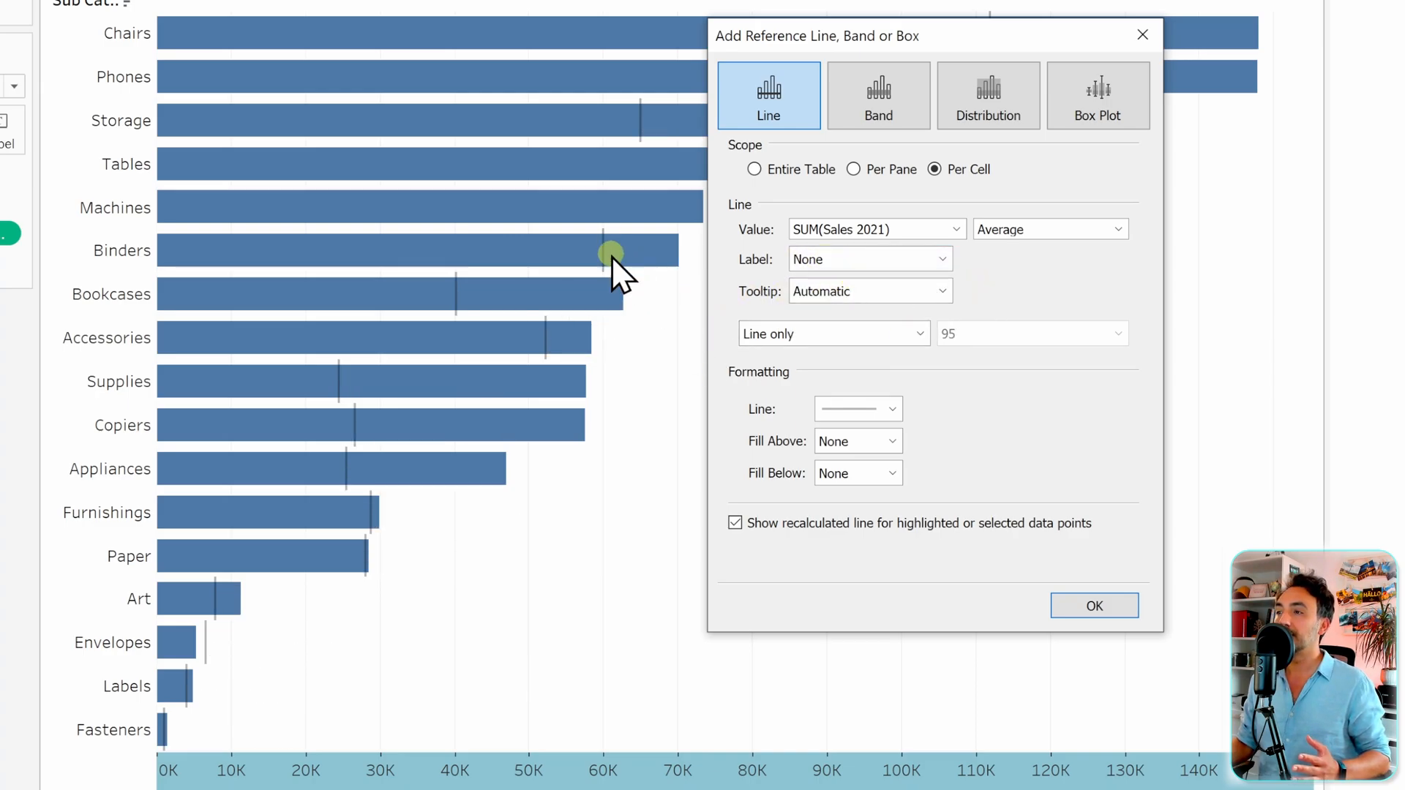
- Style the reference line thick and orange, then apply it with OK
left_click(855, 409)
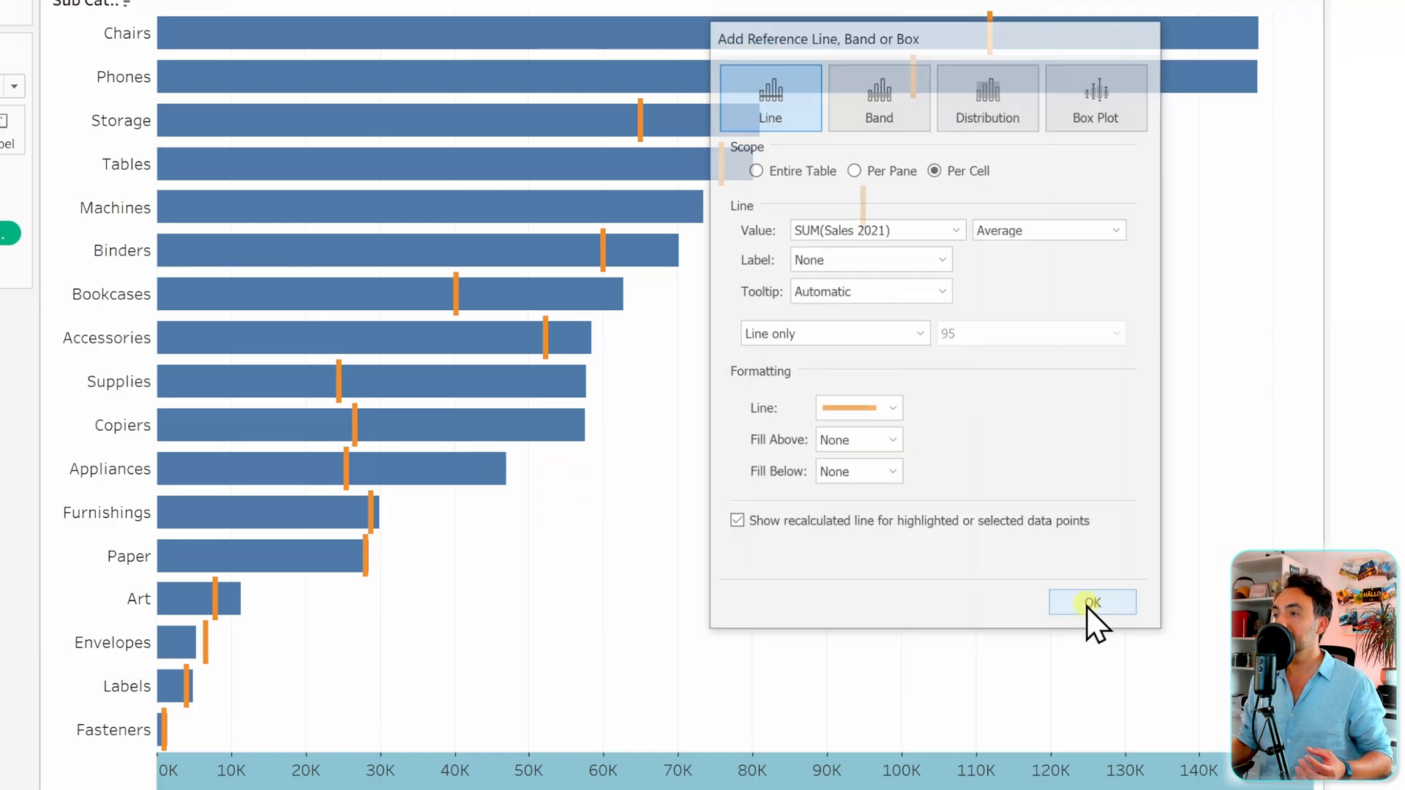
left_click(1092, 602)
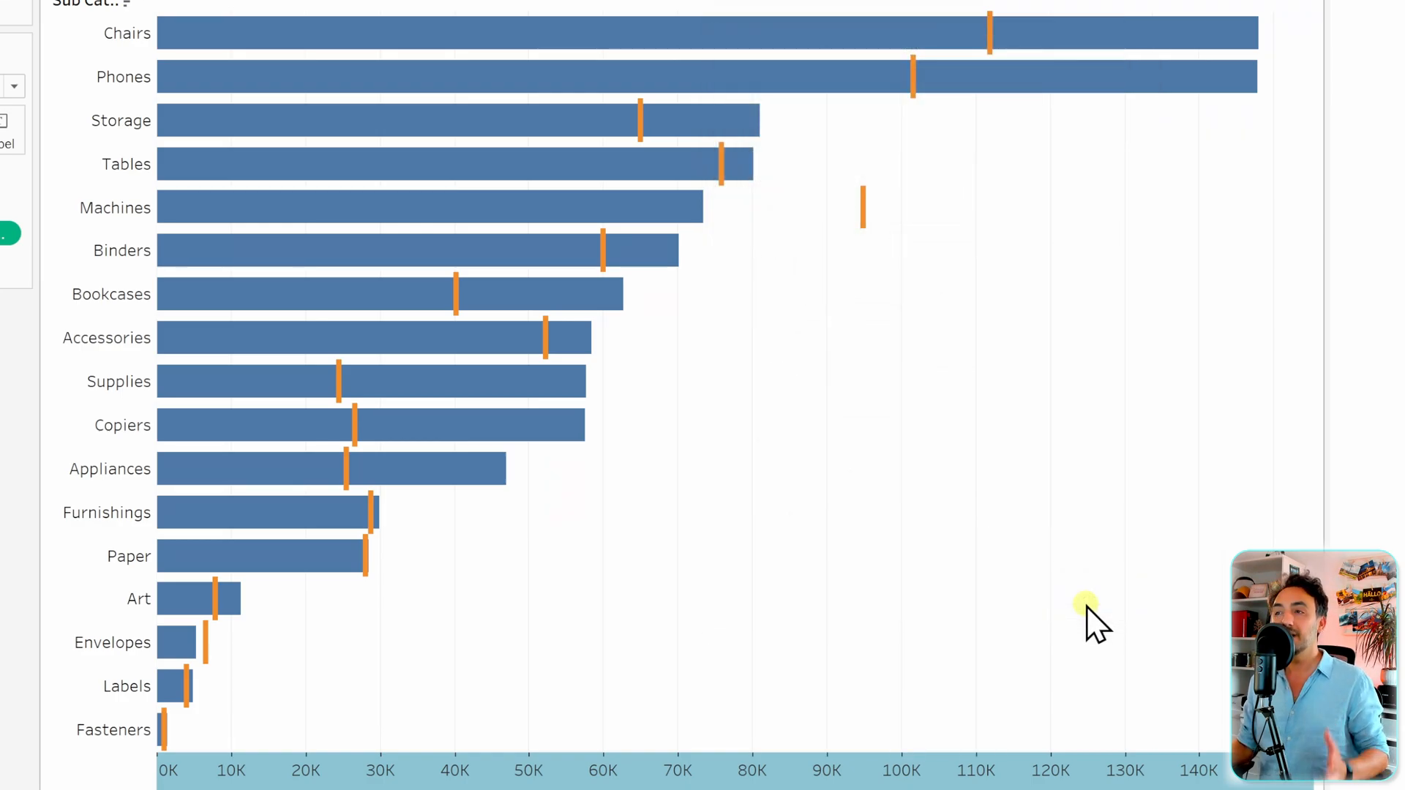
mouse_move(833, 291)
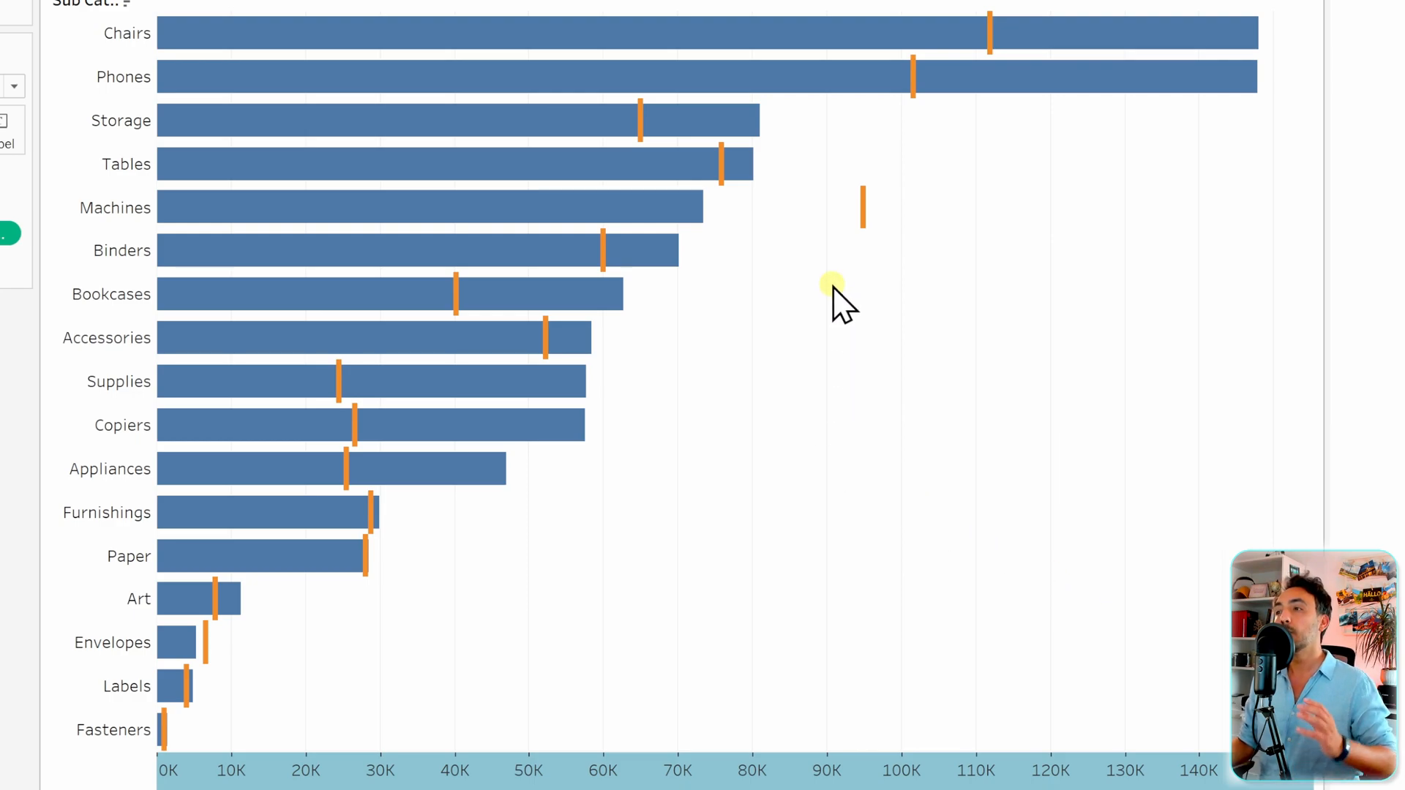
mouse_move(678, 207)
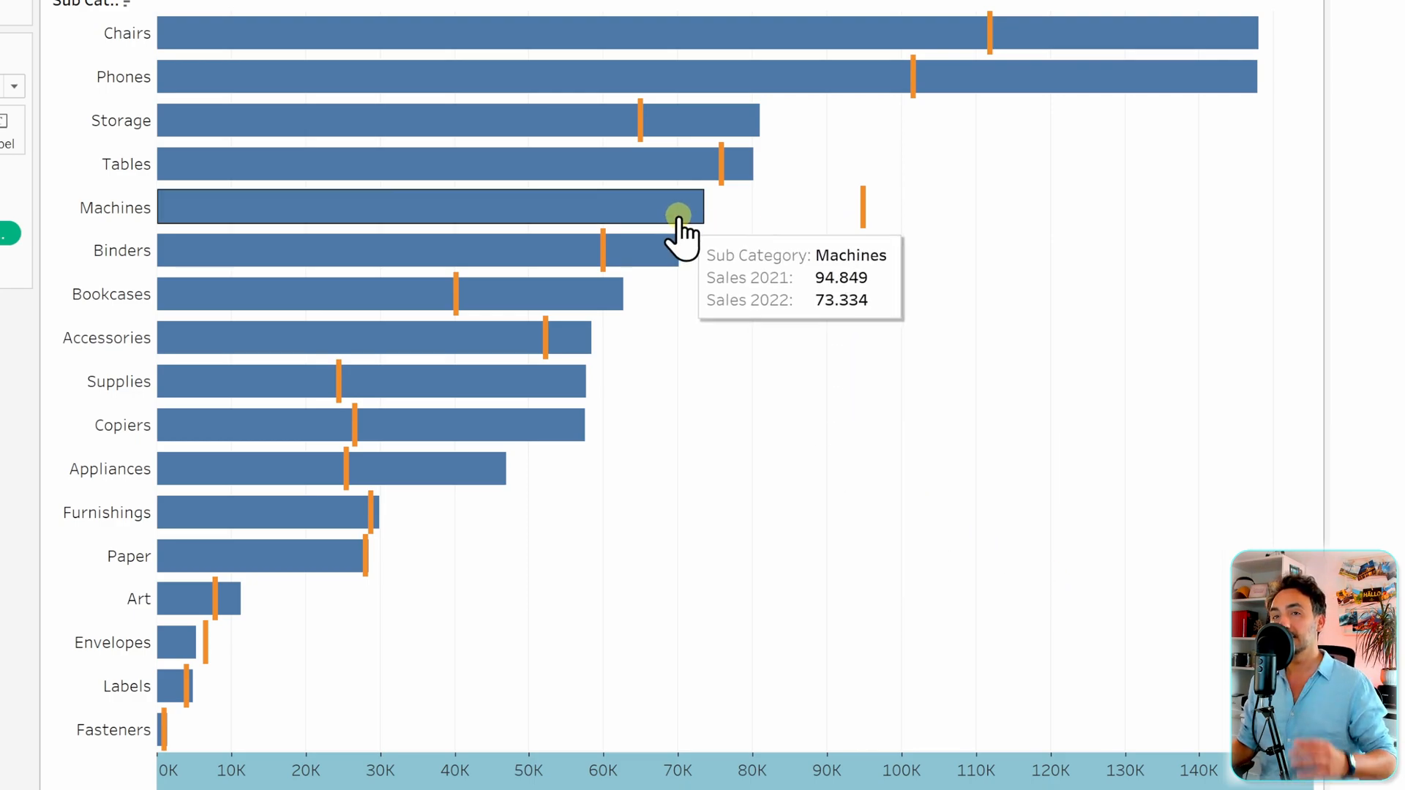
mouse_move(863, 216)
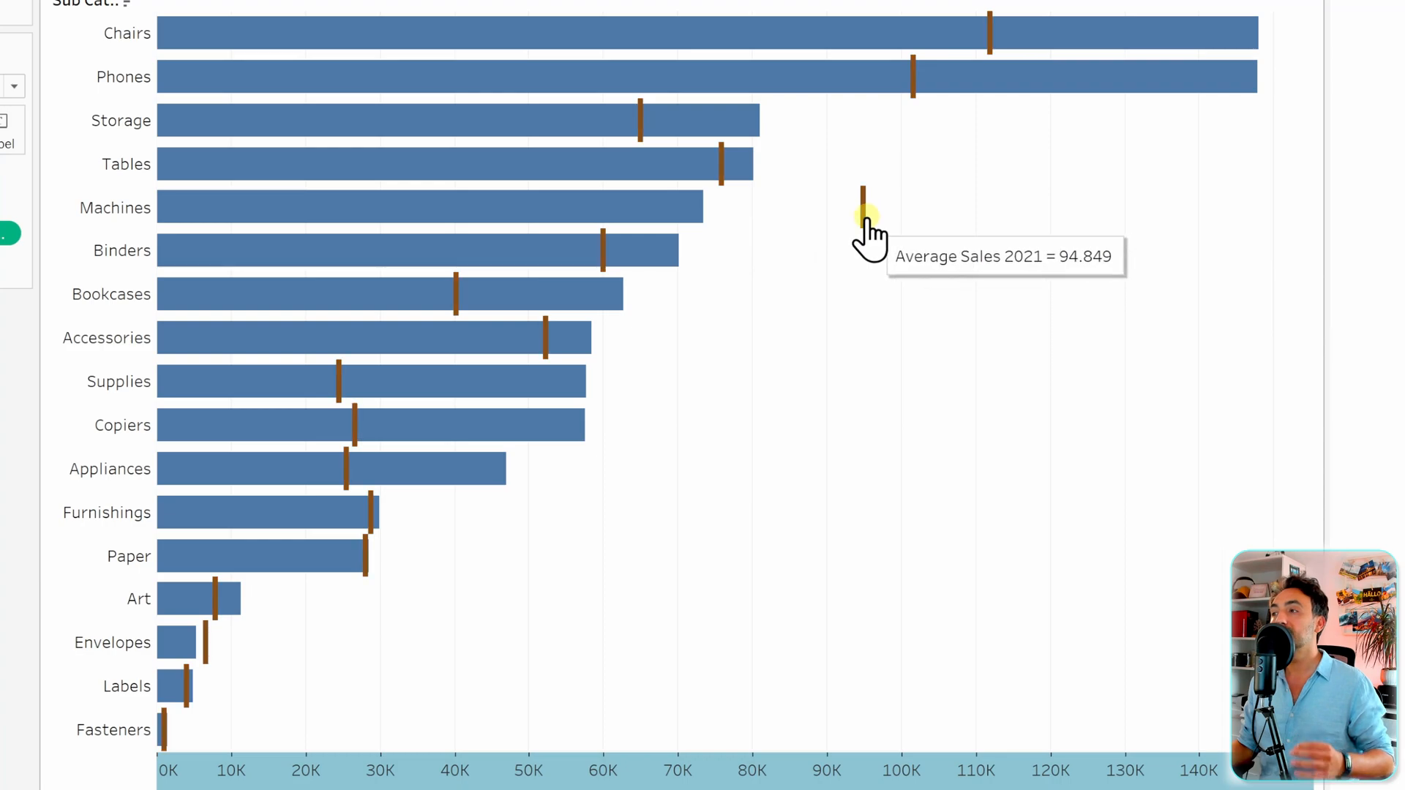
mouse_move(600, 359)
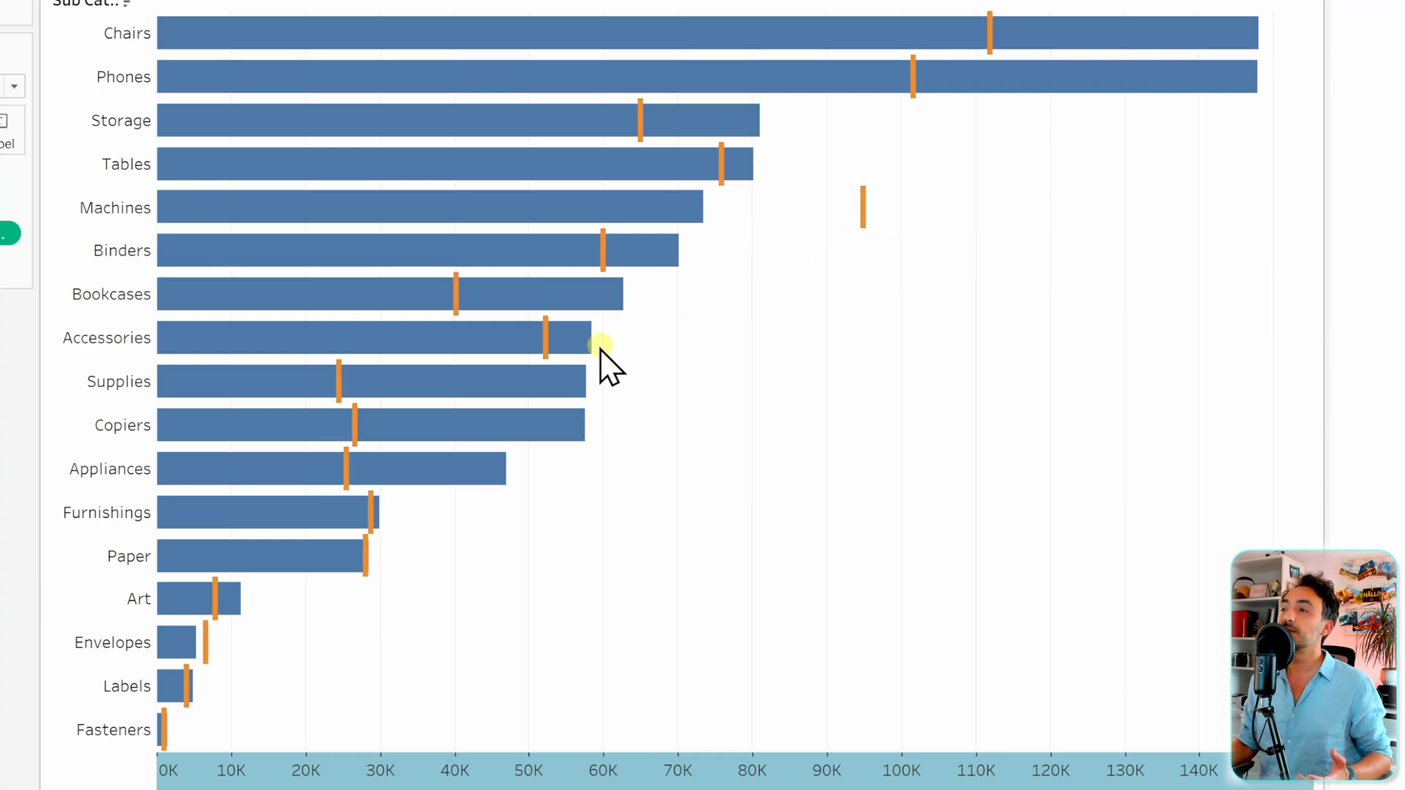
mouse_move(776, 498)
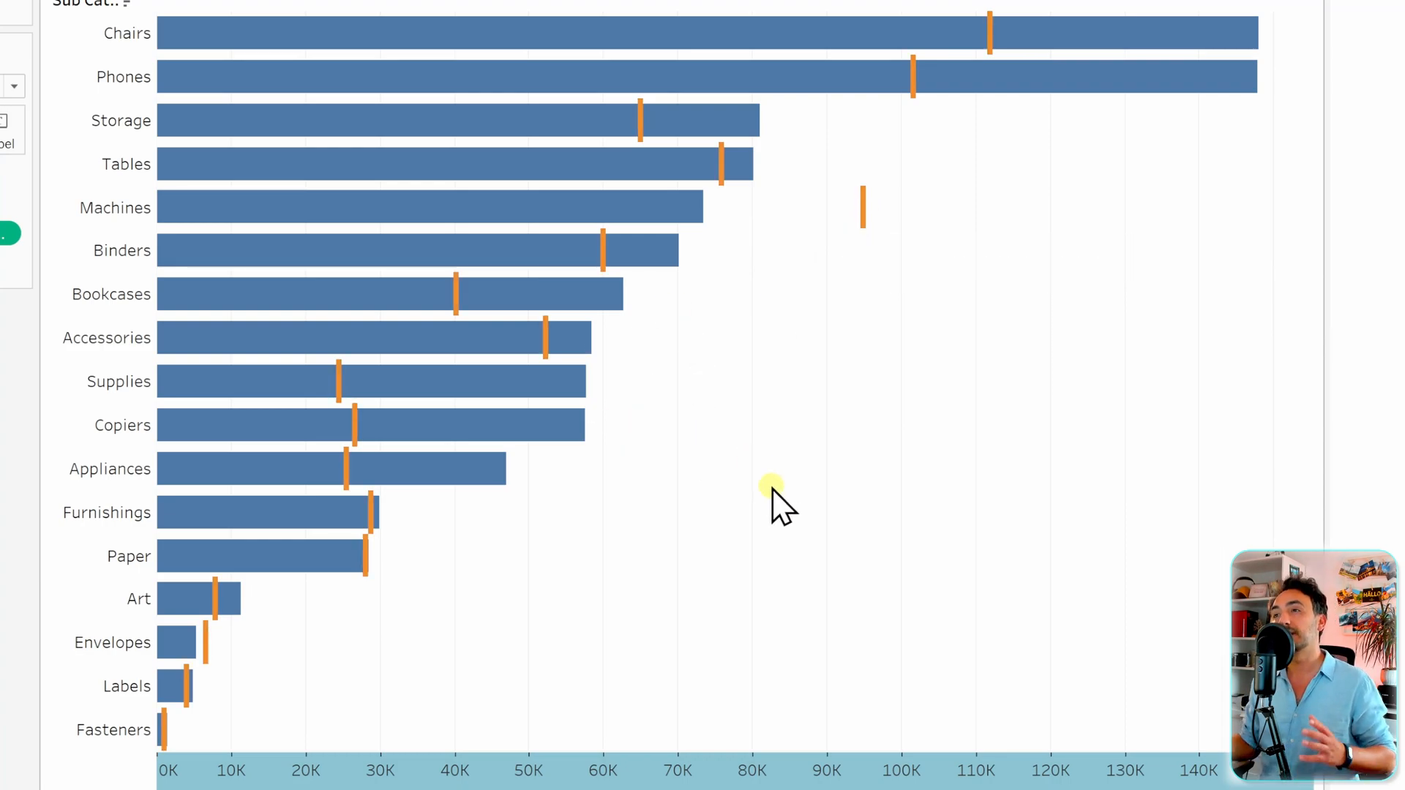